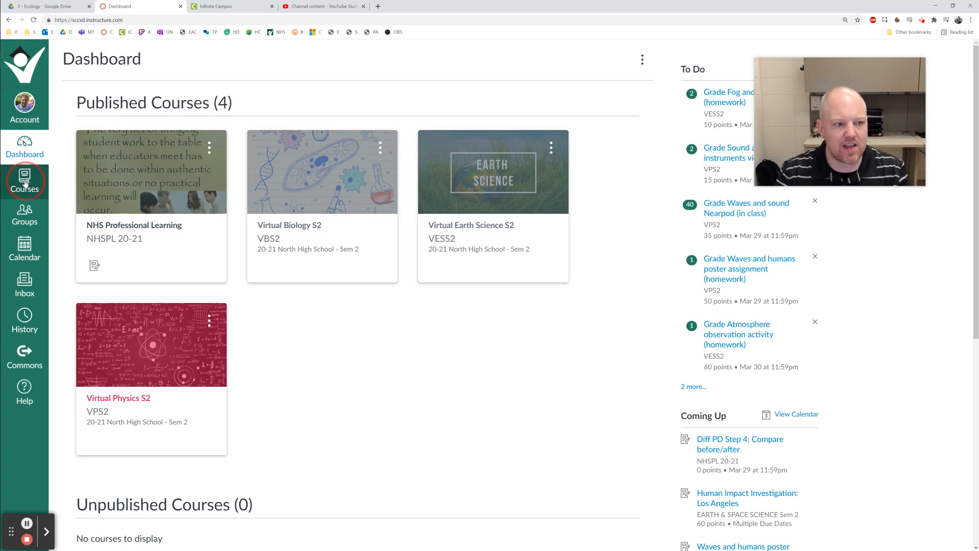
Go from the dashboard's Courses flyout to the All Courses page
{"action": "left_click", "coordinate": [24, 182]}
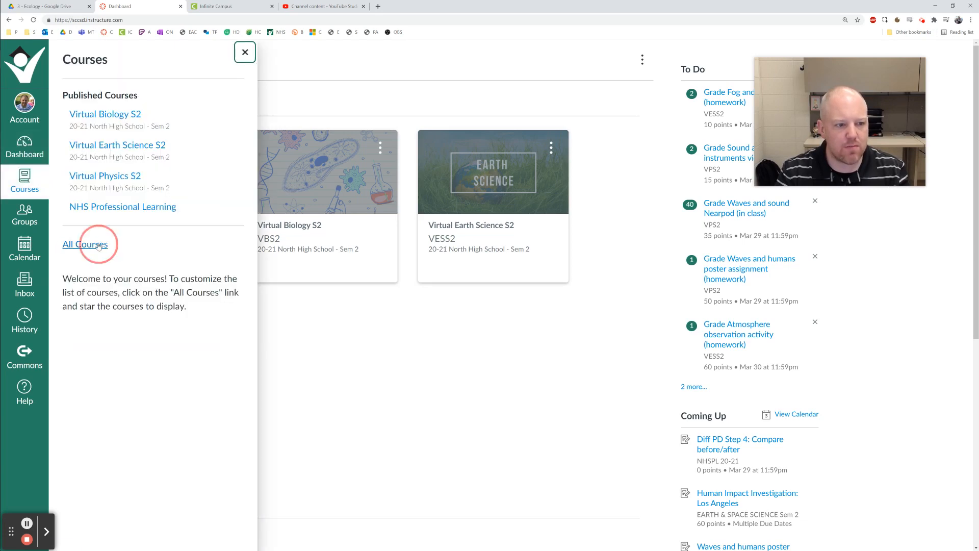
{"action": "left_click", "coordinate": [85, 244]}
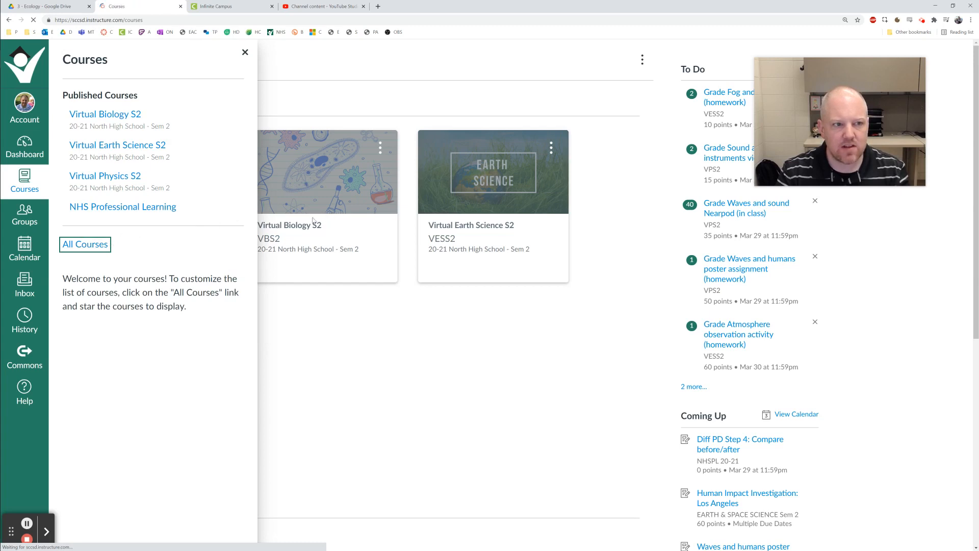
Load the All Courses page and look through every enrolled course and the four starred favorites
{"action": "left_click", "coordinate": [85, 244]}
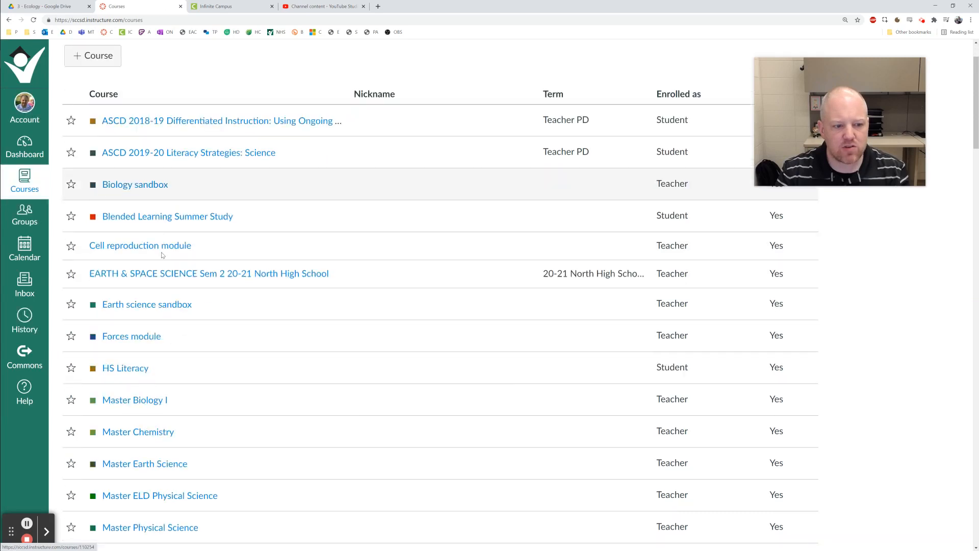
{"action": "scroll", "scroll_direction": "down", "scroll_amount": 3}
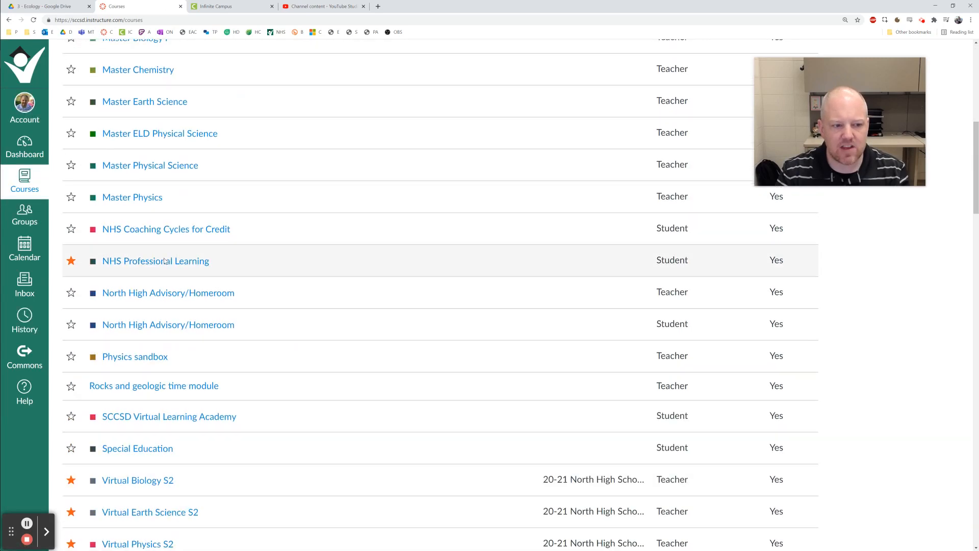
{"action": "scroll", "scroll_direction": "up", "scroll_amount": 3}
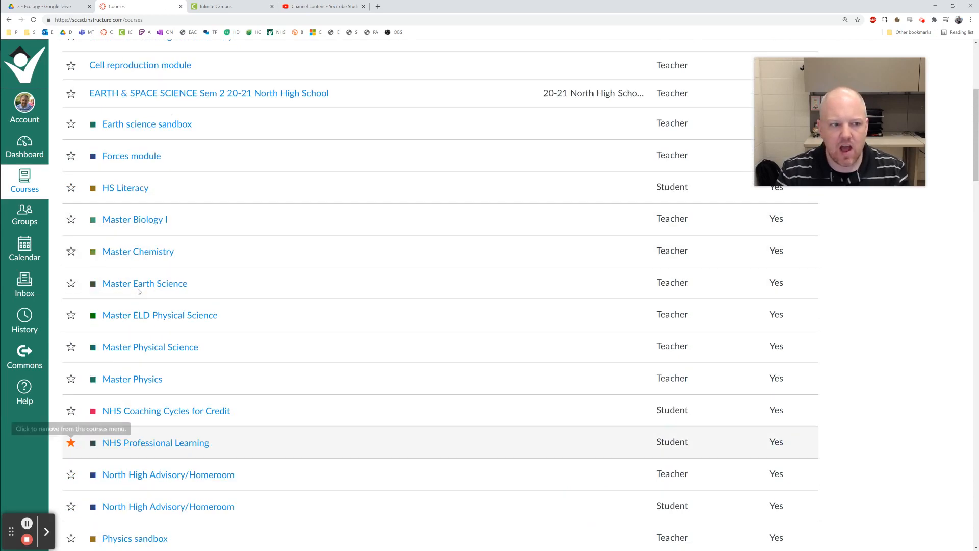
{"action": "scroll", "scroll_direction": "up", "scroll_amount": 3}
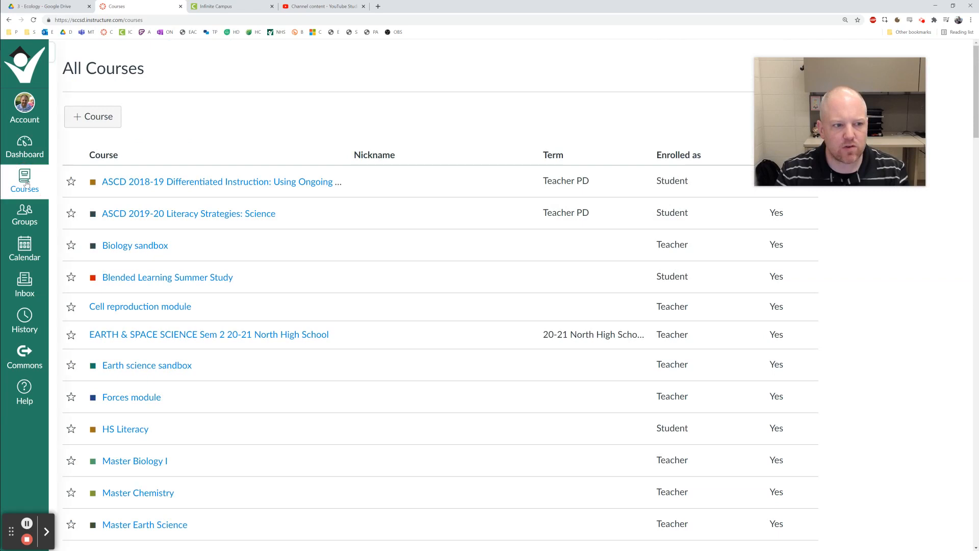
Choose Virtual Biology S2 from the Published Courses list to reach its home page
{"action": "left_click", "coordinate": [24, 181]}
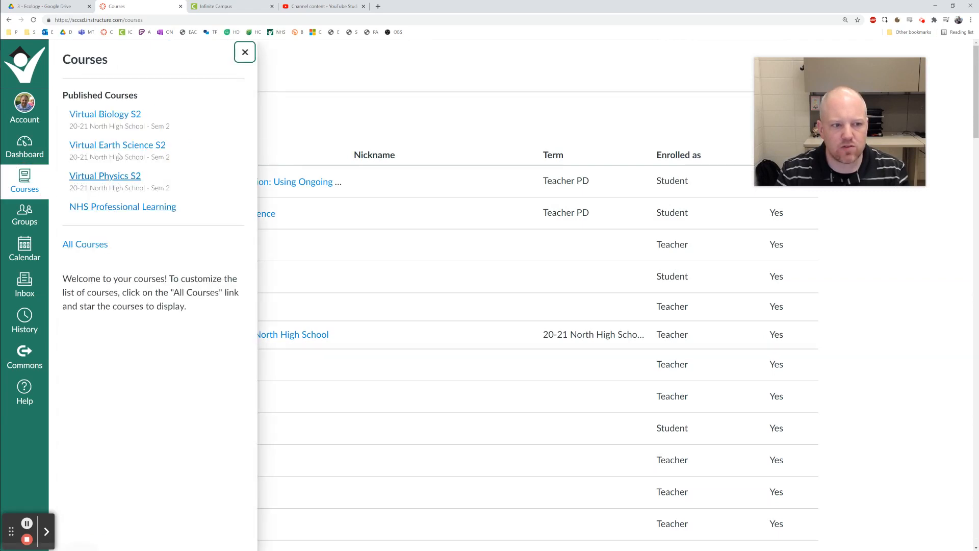
{"action": "mouse_move", "coordinate": [105, 113]}
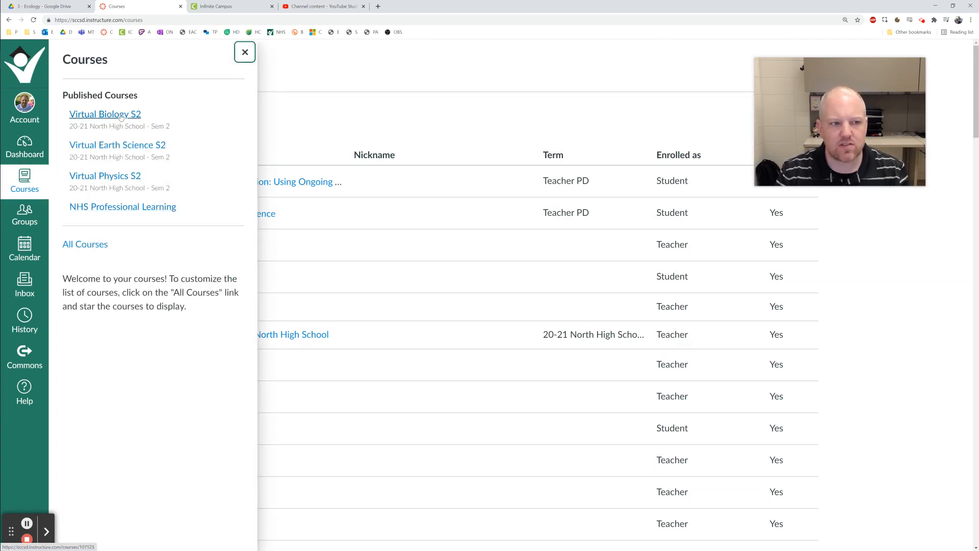
{"action": "left_click", "coordinate": [105, 113]}
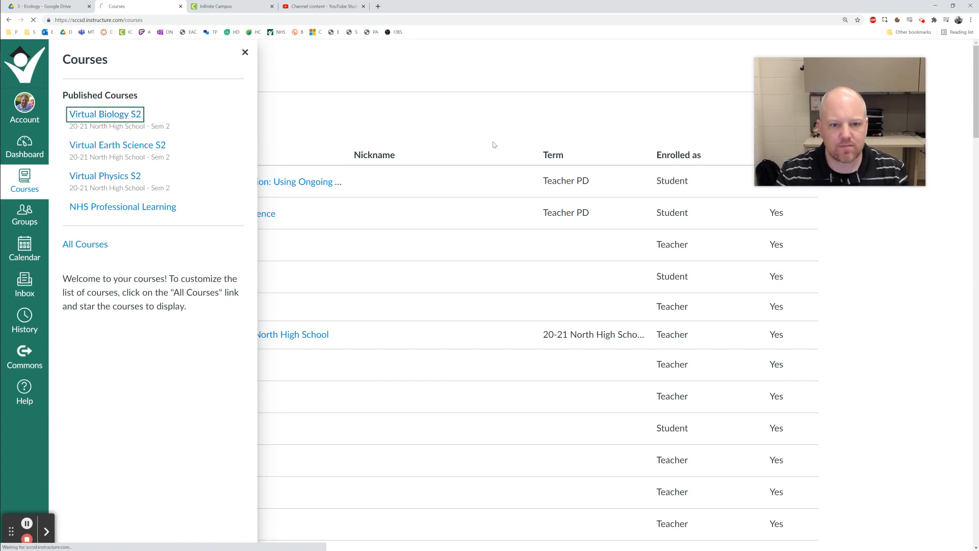
{"action": "left_click", "coordinate": [104, 114]}
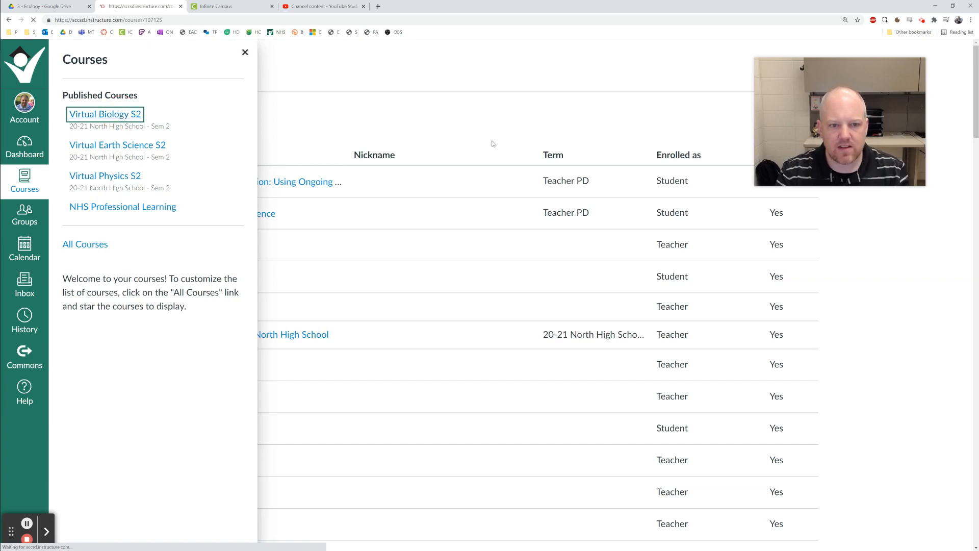
{"action": "left_click", "coordinate": [104, 113]}
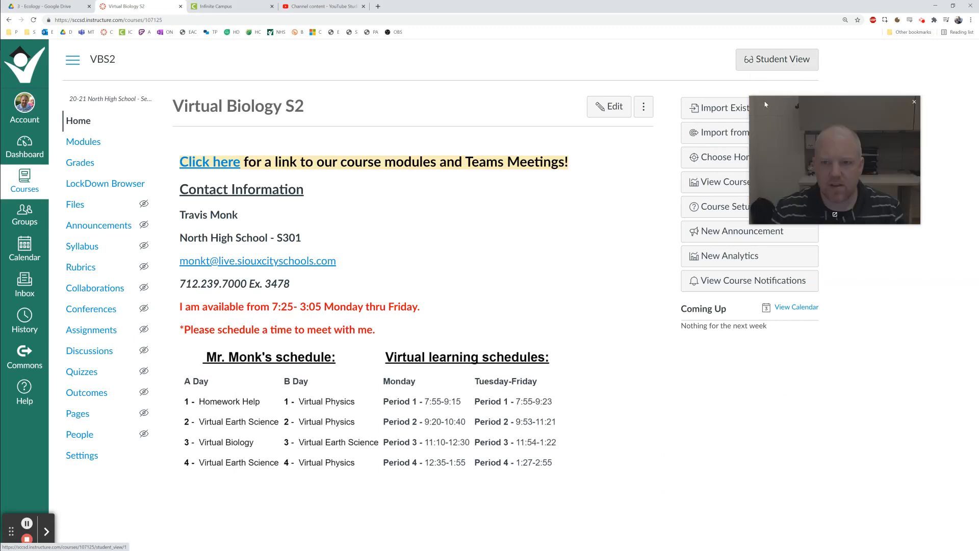
Switch Virtual Biology S2 into Student View to see the student navigation and To Do list
{"action": "left_click", "coordinate": [777, 59]}
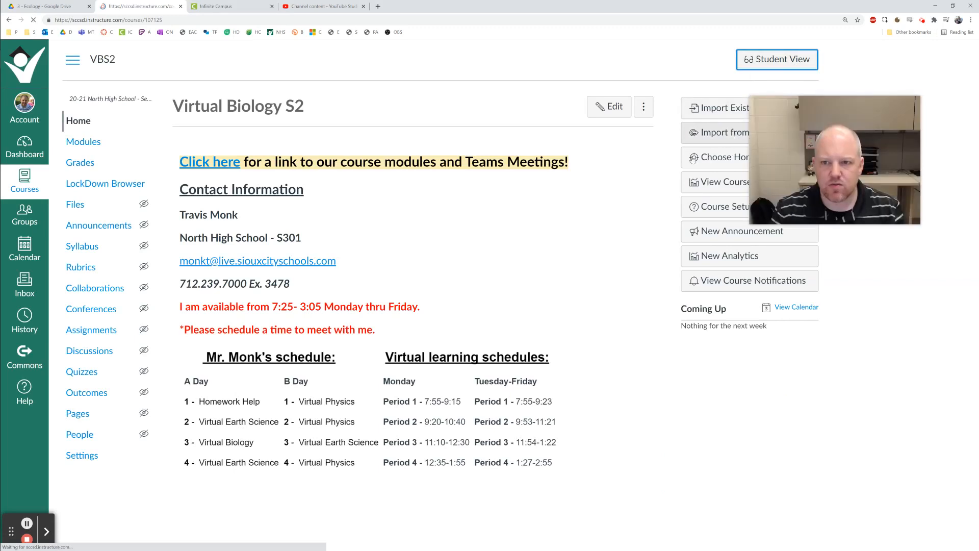
{"action": "mouse_move", "coordinate": [765, 46]}
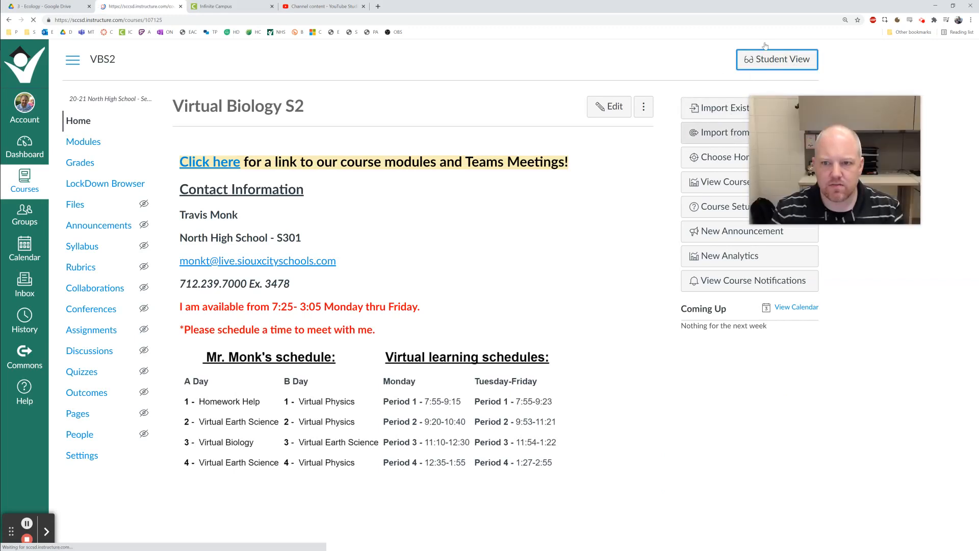
{"action": "left_click", "coordinate": [776, 59]}
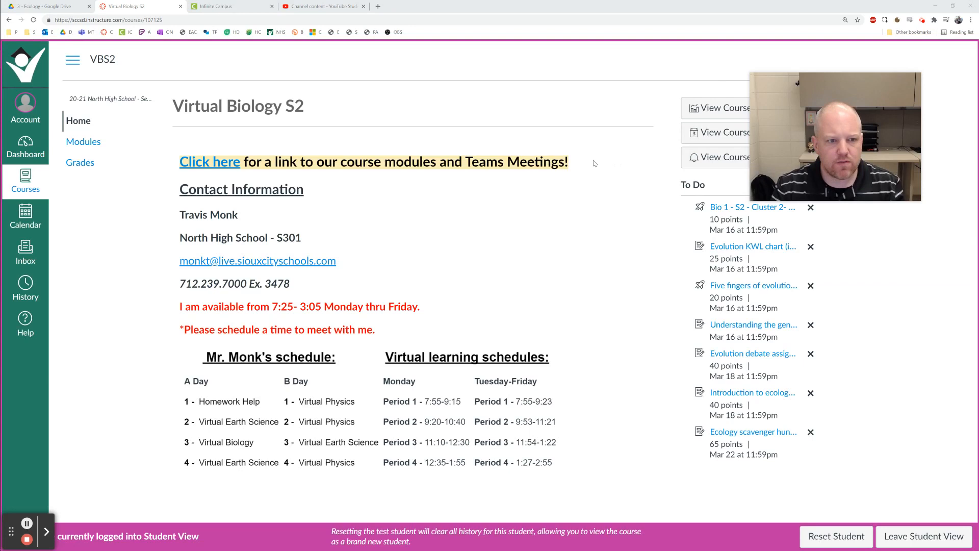
{"action": "mouse_move", "coordinate": [319, 183]}
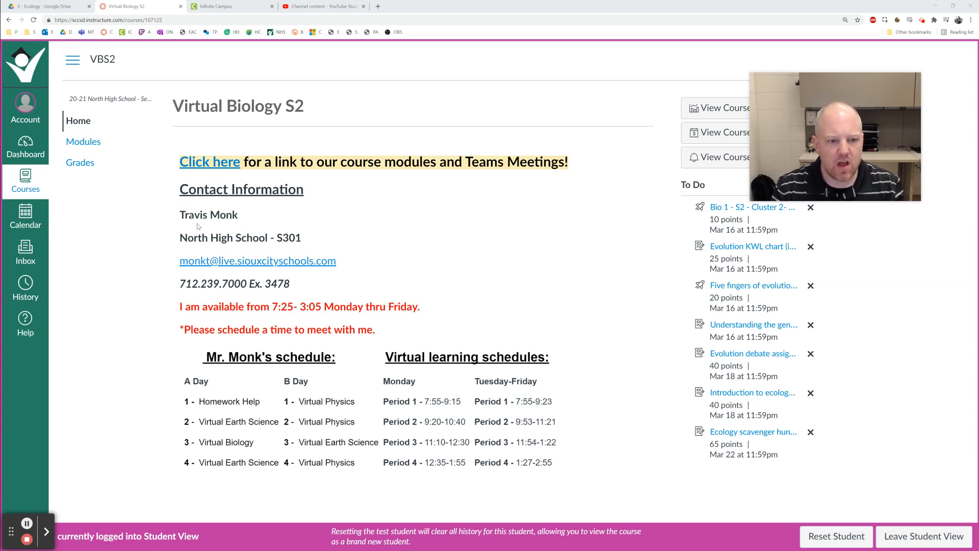
{"action": "mouse_move", "coordinate": [292, 377]}
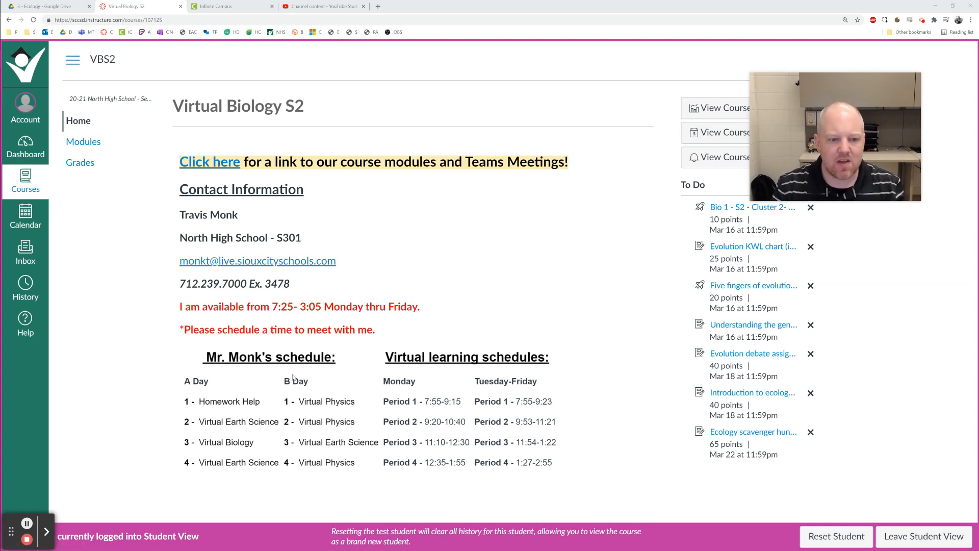
{"action": "mouse_move", "coordinate": [322, 346]}
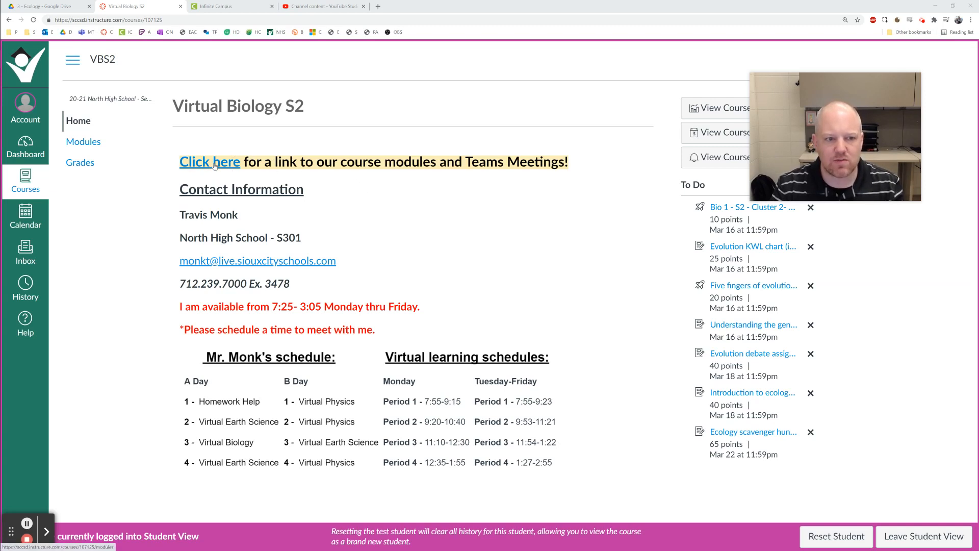
Follow the home page's 'Click here' link to Modules and browse the Unit 11 ecology activities
{"action": "left_click", "coordinate": [209, 162]}
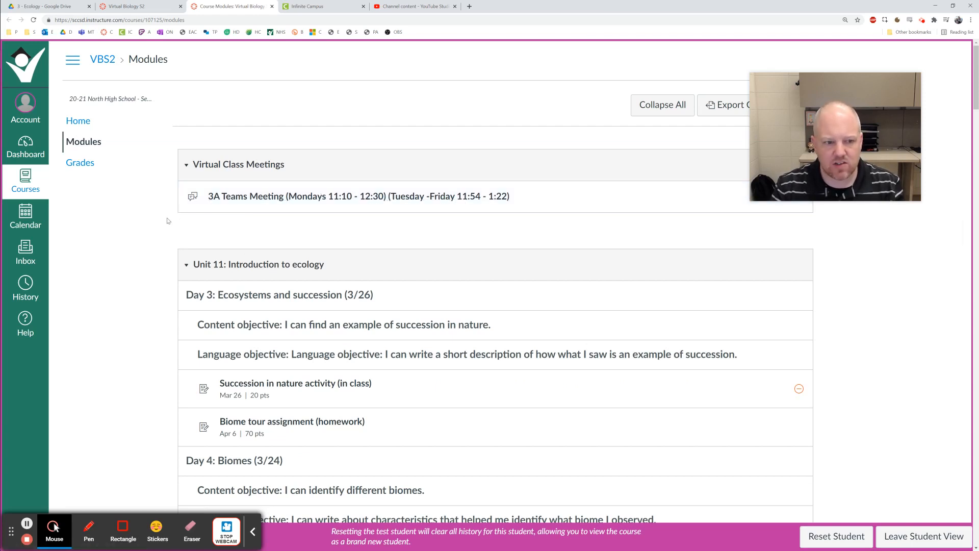
{"action": "scroll", "scroll_direction": "down", "scroll_amount": 3}
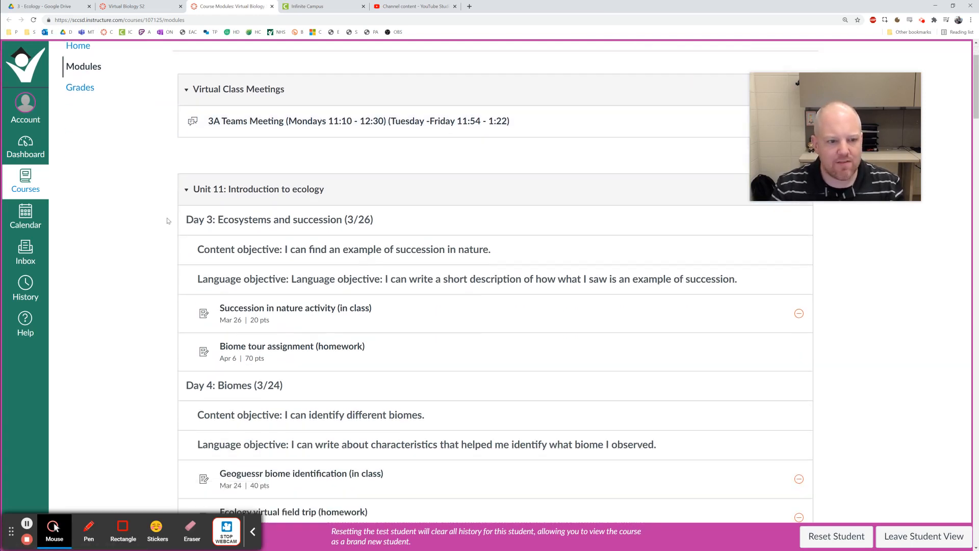
{"action": "scroll", "scroll_direction": "down", "scroll_amount": 3}
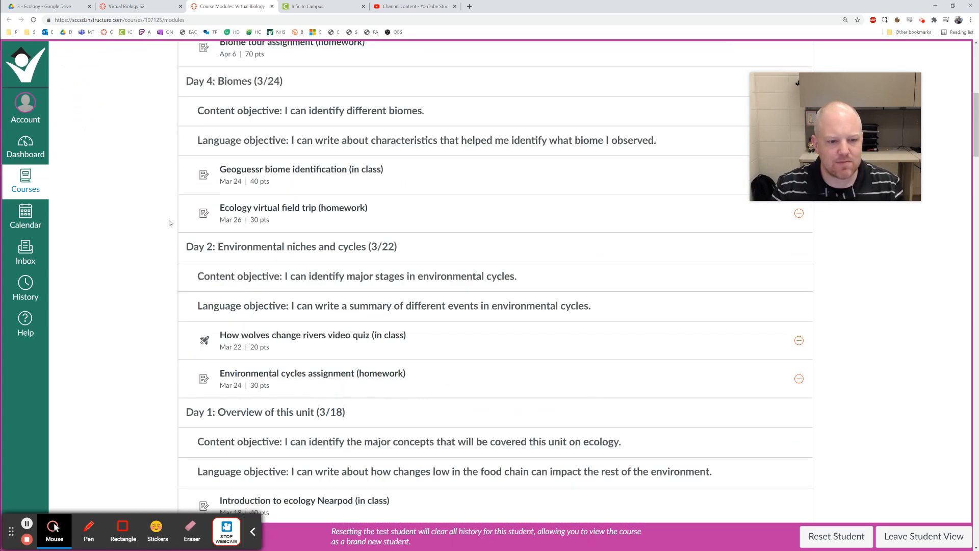
{"action": "scroll", "scroll_direction": "down", "scroll_amount": 3}
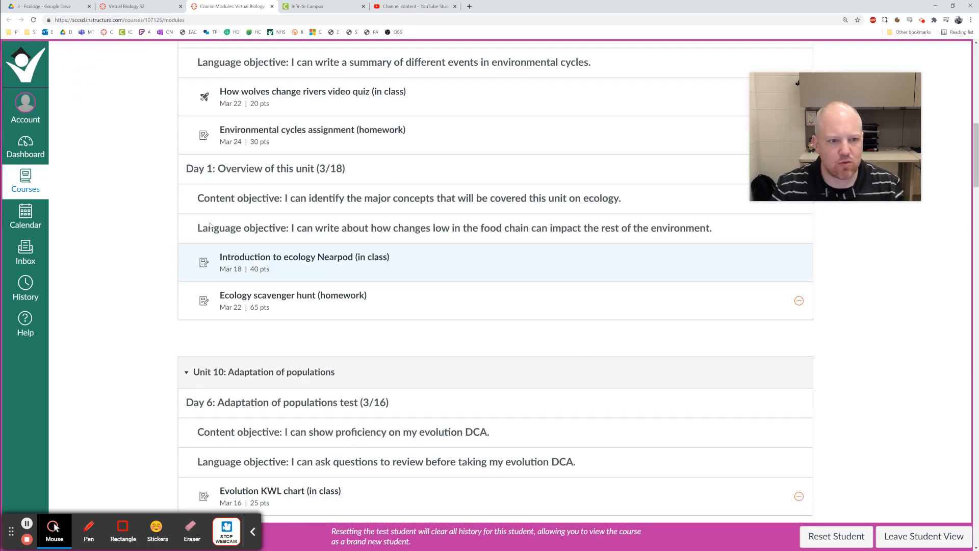
{"action": "scroll", "scroll_direction": "up", "scroll_amount": 3}
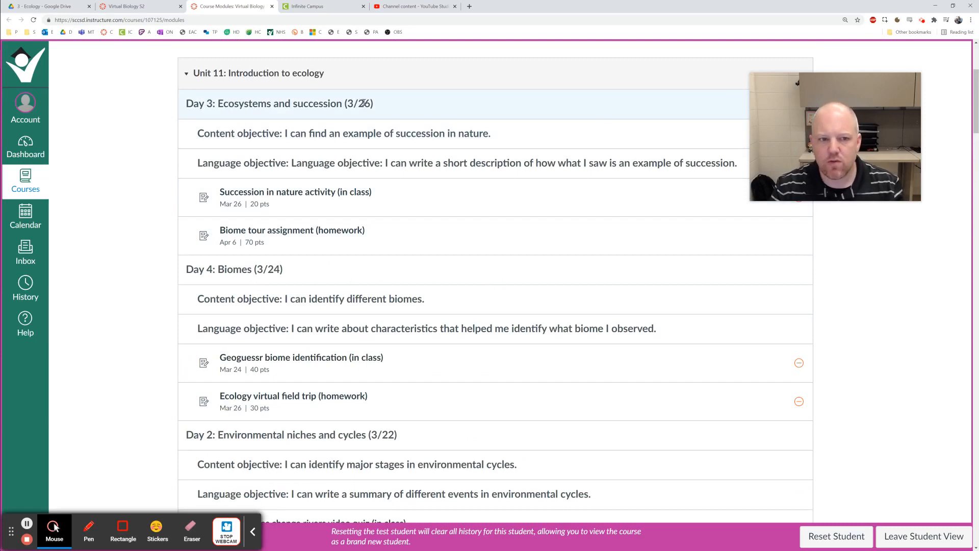
{"action": "mouse_move", "coordinate": [225, 163]}
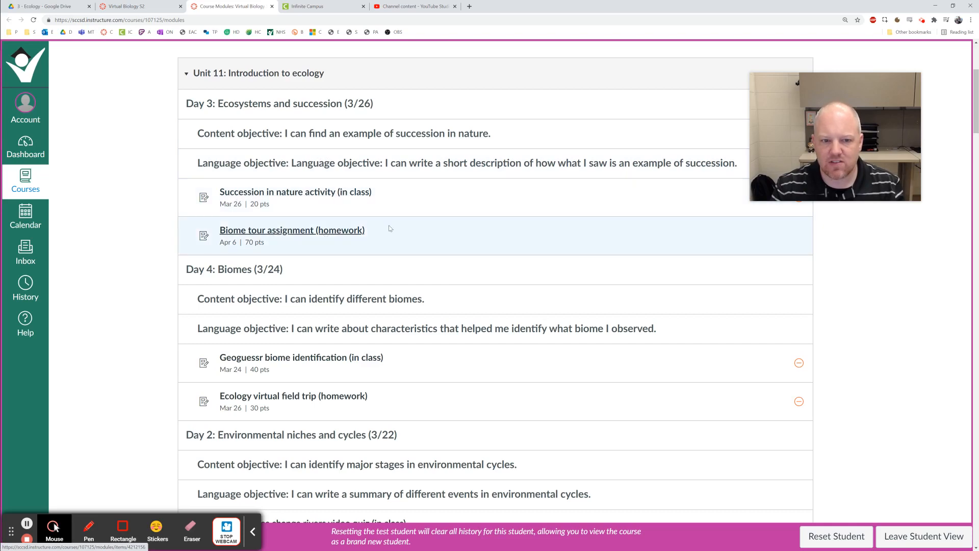
{"action": "scroll", "scroll_direction": "up", "scroll_amount": 3}
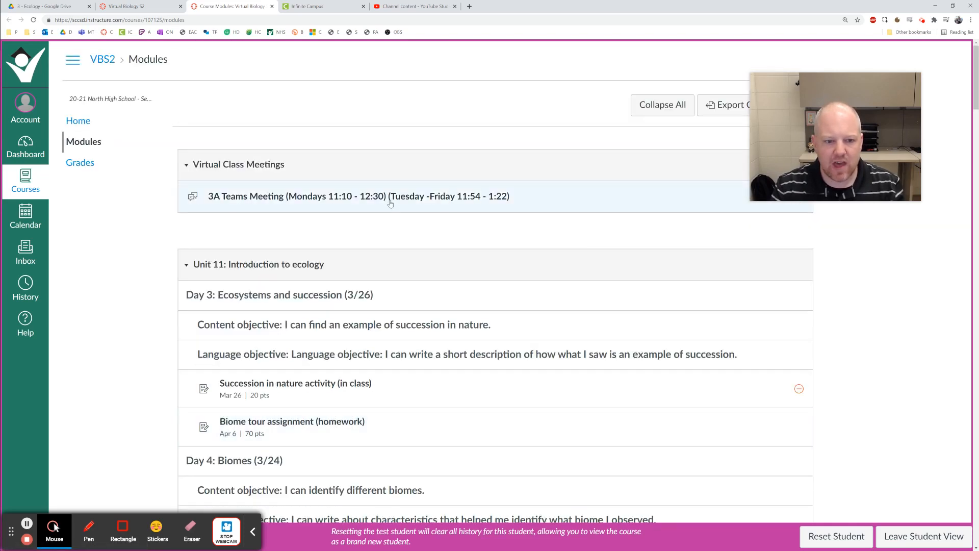
{"action": "mouse_move", "coordinate": [473, 170]}
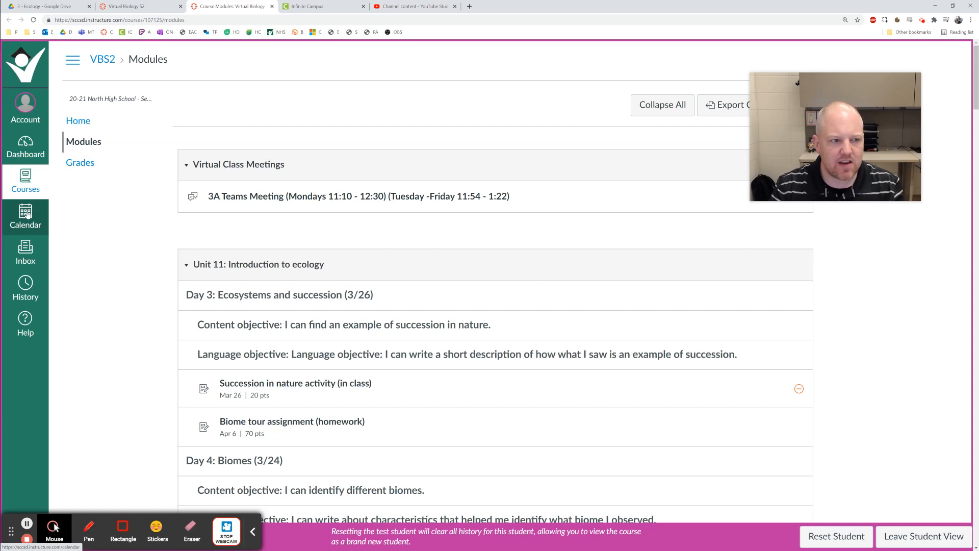
View the March 2021 calendar and preview, then close, the 'Evolution in humans research' assignment details
{"action": "left_click", "coordinate": [26, 216]}
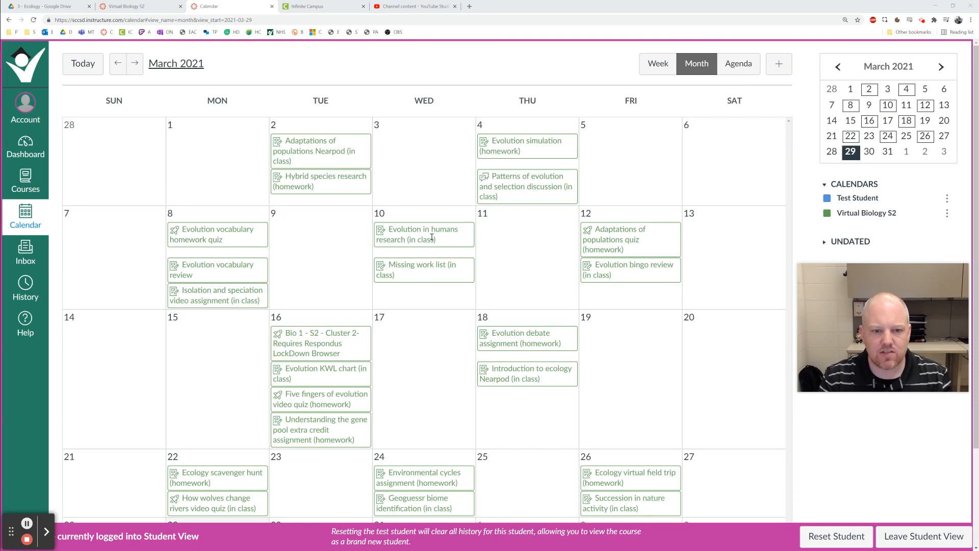
{"action": "left_click", "coordinate": [424, 235]}
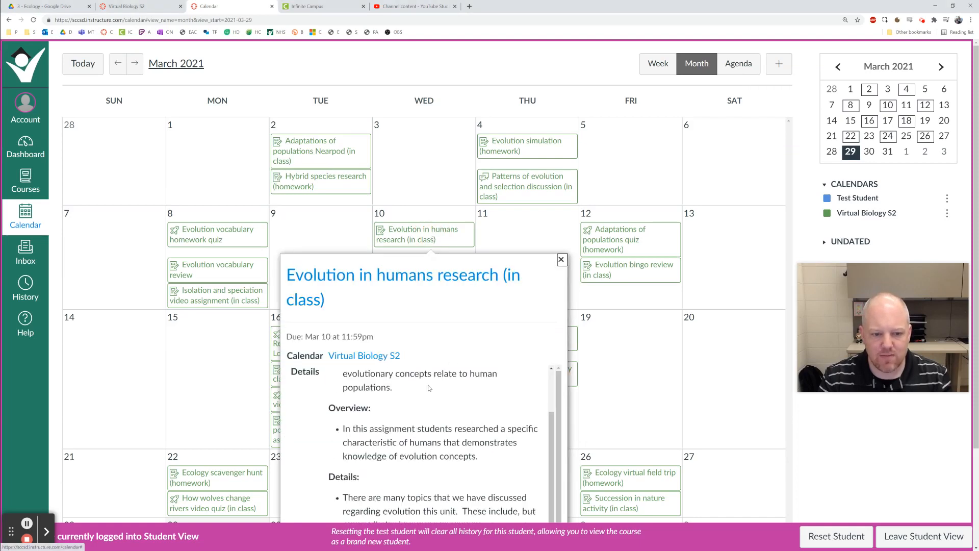
{"action": "scroll", "scroll_direction": "down", "scroll_amount": 3}
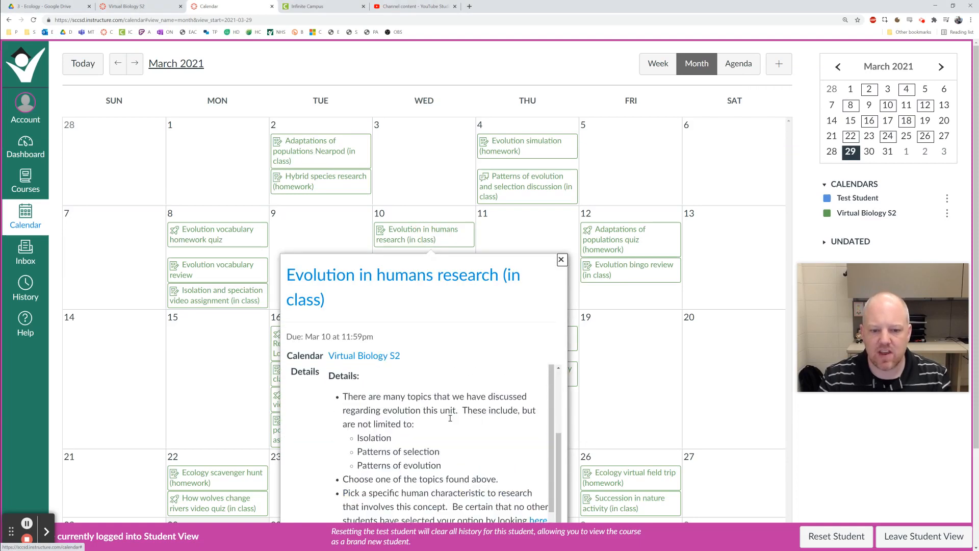
{"action": "left_click", "coordinate": [560, 259]}
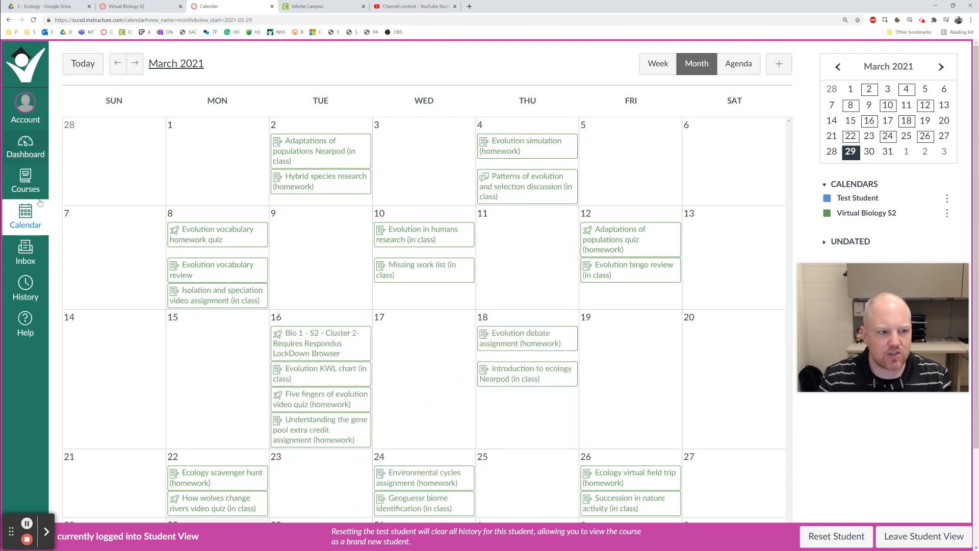
Return to the Virtual Biology S2 home page via the Courses flyout and head toward its Modules
{"action": "left_click", "coordinate": [24, 182]}
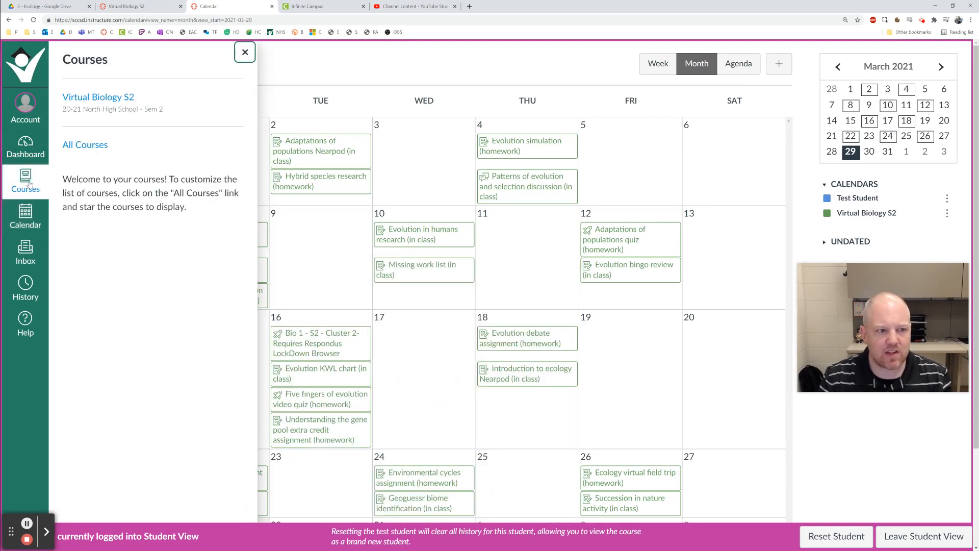
{"action": "left_click", "coordinate": [97, 96]}
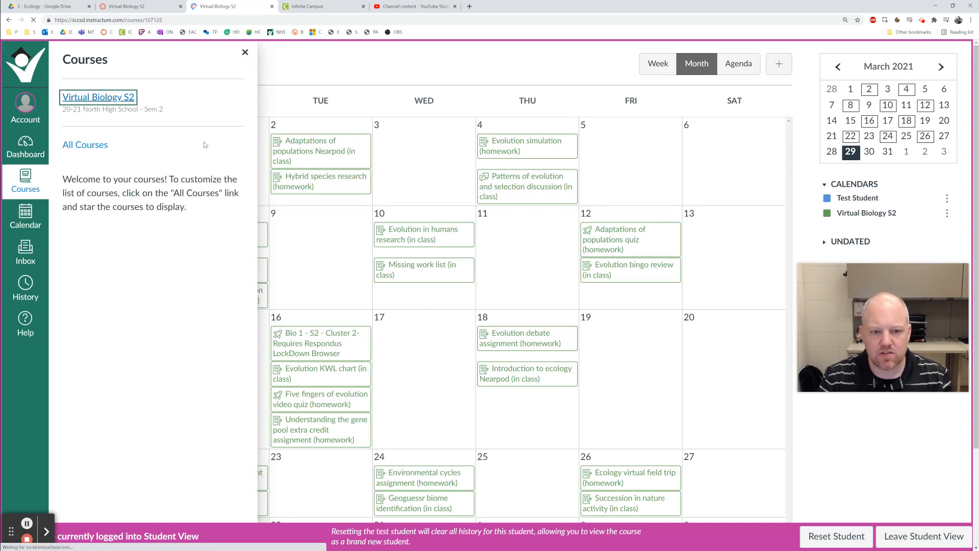
{"action": "left_click", "coordinate": [98, 97]}
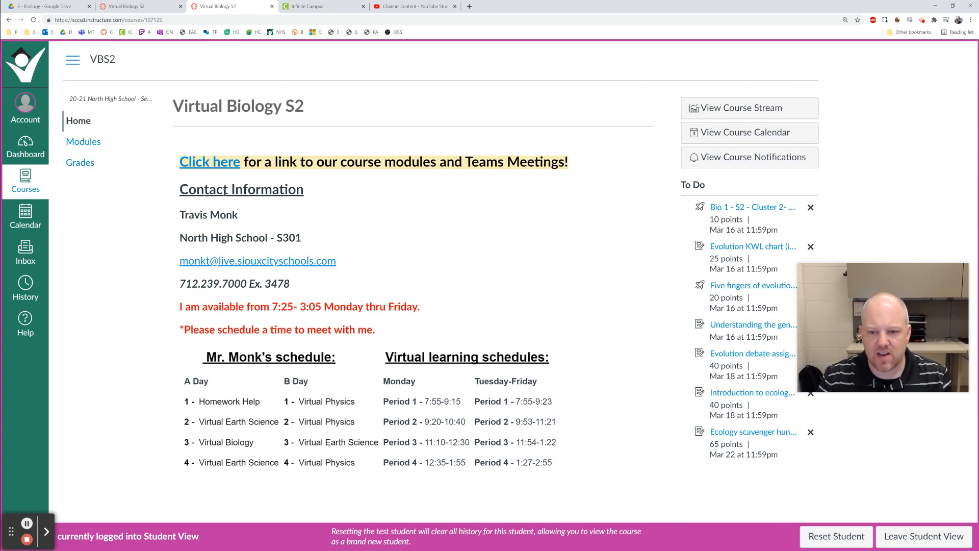
{"action": "mouse_move", "coordinate": [274, 214]}
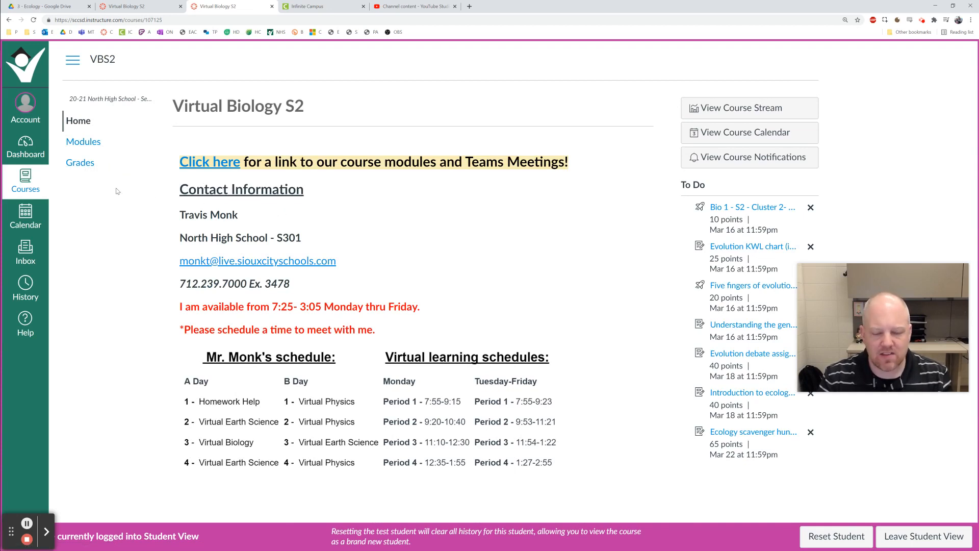
{"action": "mouse_move", "coordinate": [159, 195]}
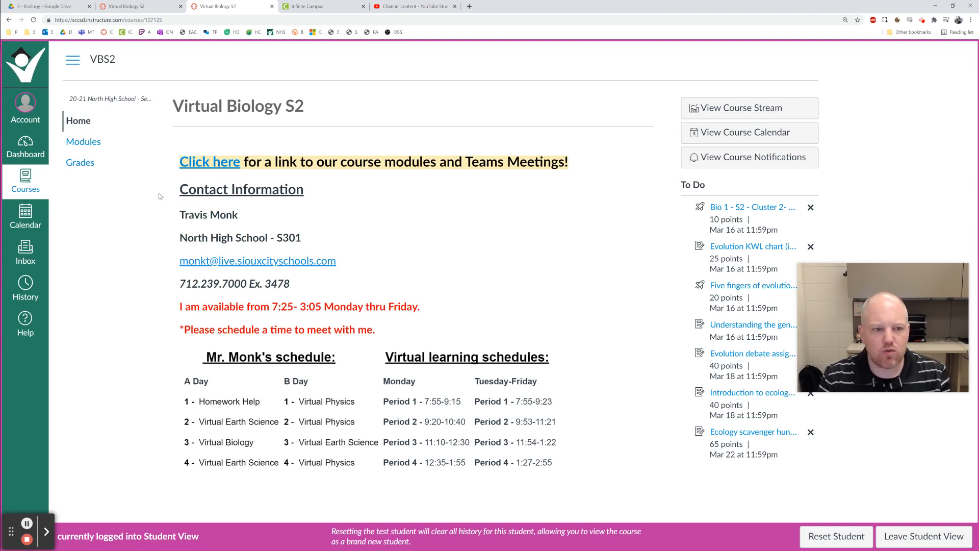
{"action": "mouse_move", "coordinate": [80, 163]}
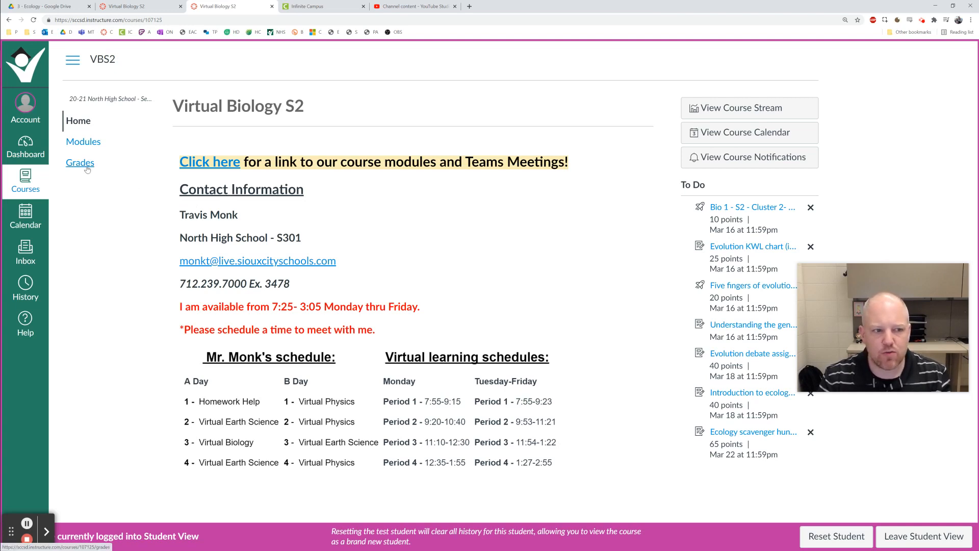
{"action": "left_click", "coordinate": [82, 142]}
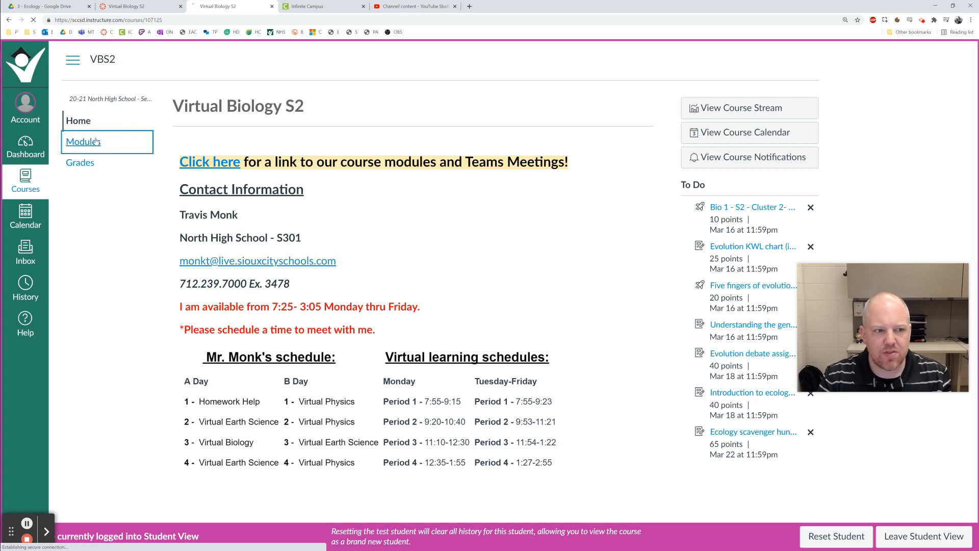
From Modules, open 'Biome tour assignment (homework)' under Unit 11
{"action": "left_click", "coordinate": [82, 141]}
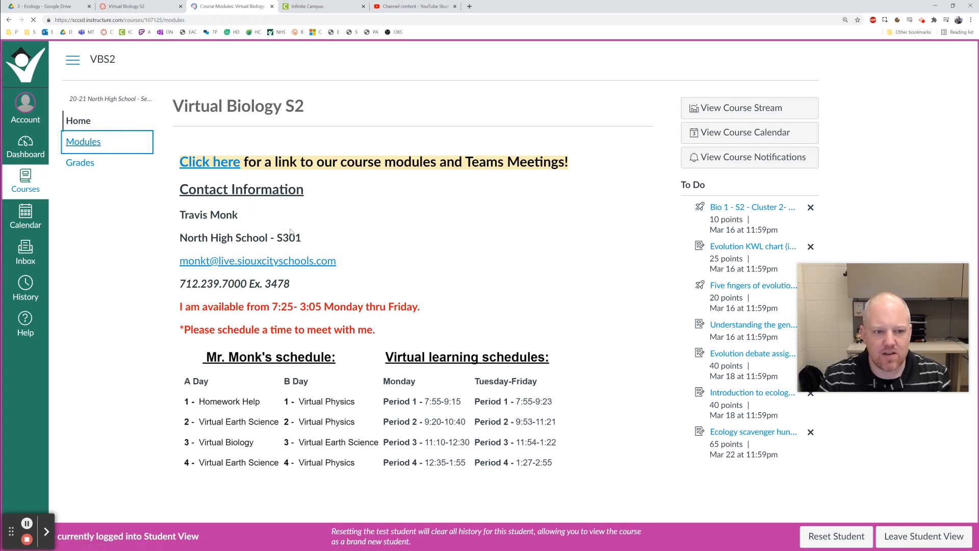
{"action": "left_click", "coordinate": [82, 140]}
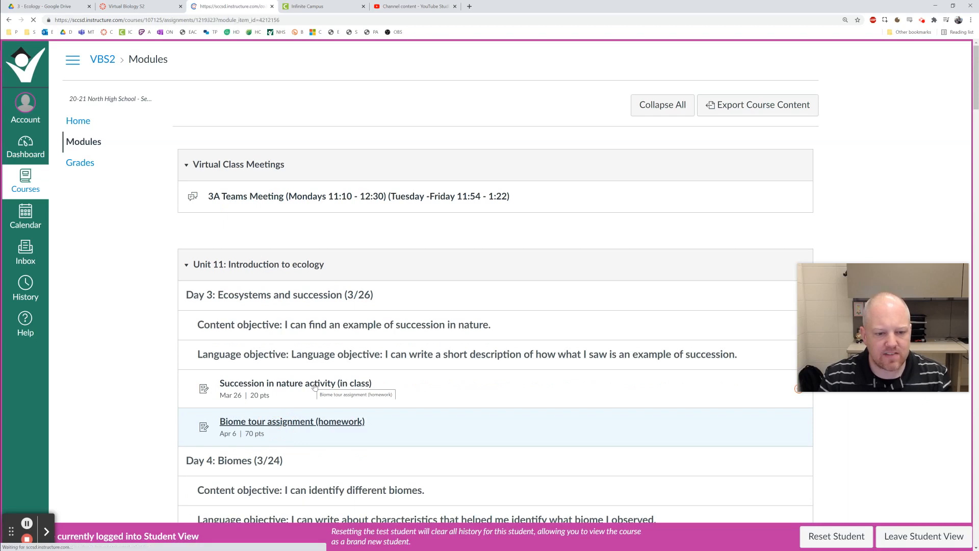
{"action": "left_click", "coordinate": [292, 421]}
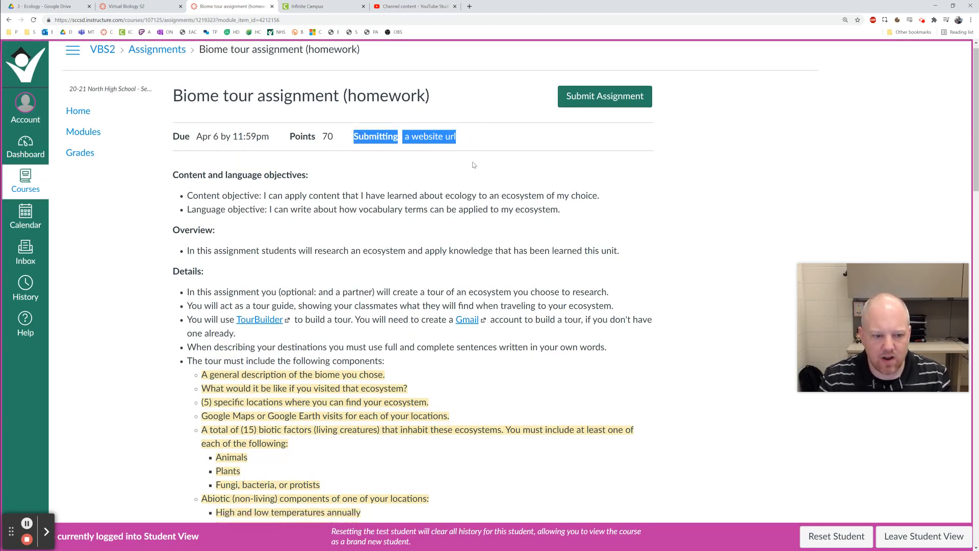
{"action": "scroll", "scroll_direction": "down", "scroll_amount": 3}
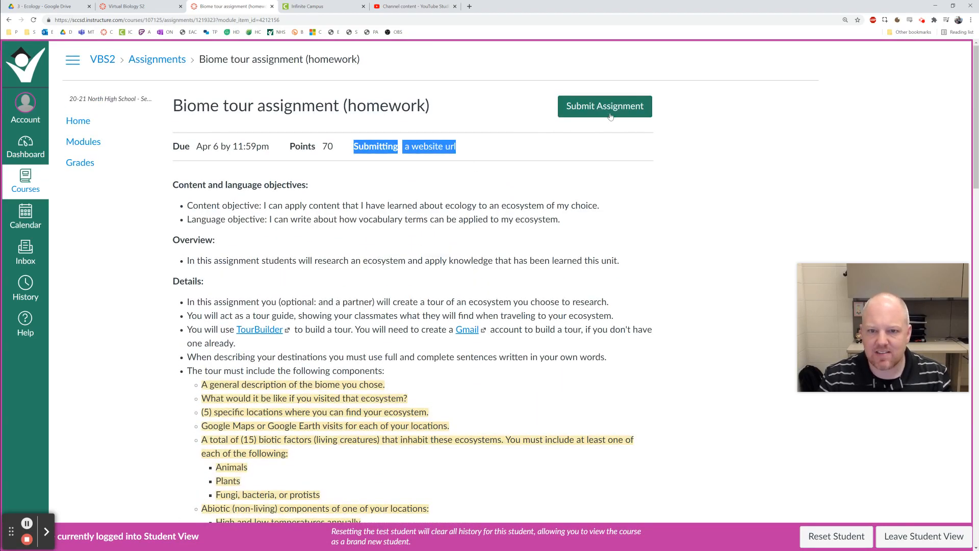
{"action": "mouse_move", "coordinate": [526, 152]}
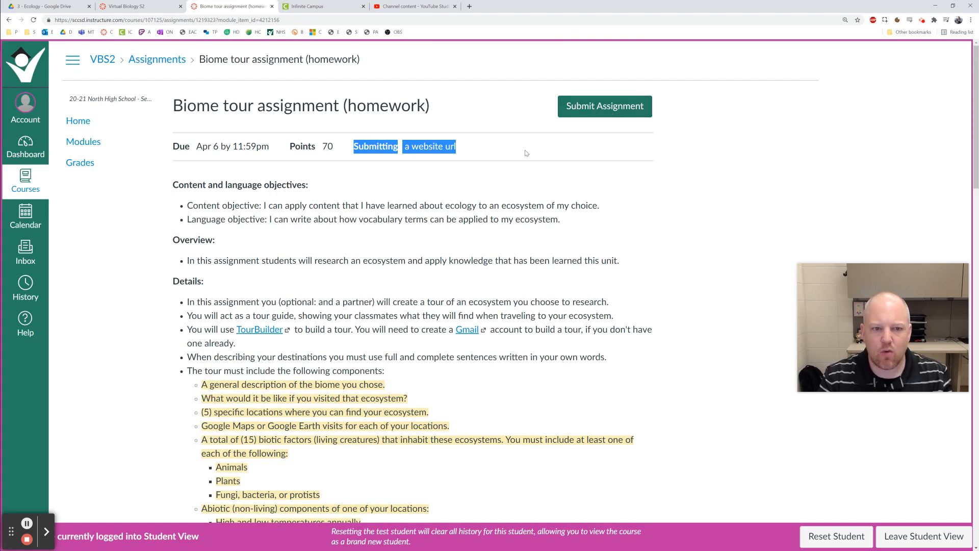
{"action": "mouse_move", "coordinate": [483, 184]}
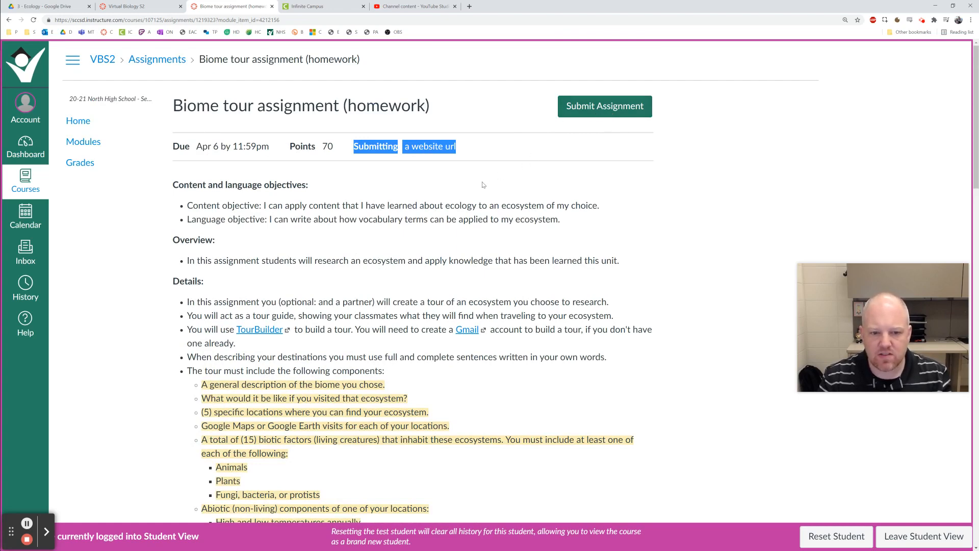
{"action": "scroll", "scroll_direction": "down", "scroll_amount": 3}
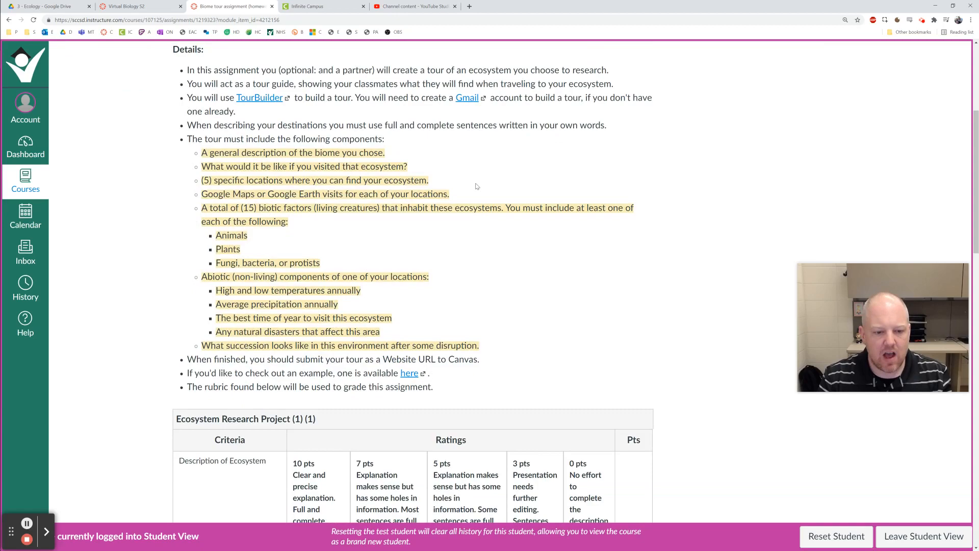
{"action": "scroll", "scroll_direction": "down", "scroll_amount": 3}
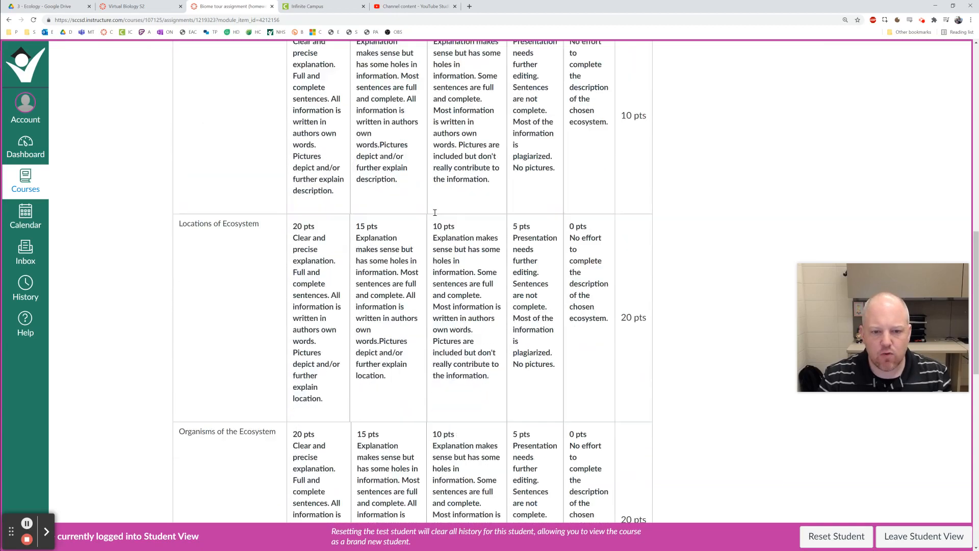
{"action": "scroll", "scroll_direction": "down", "scroll_amount": 3}
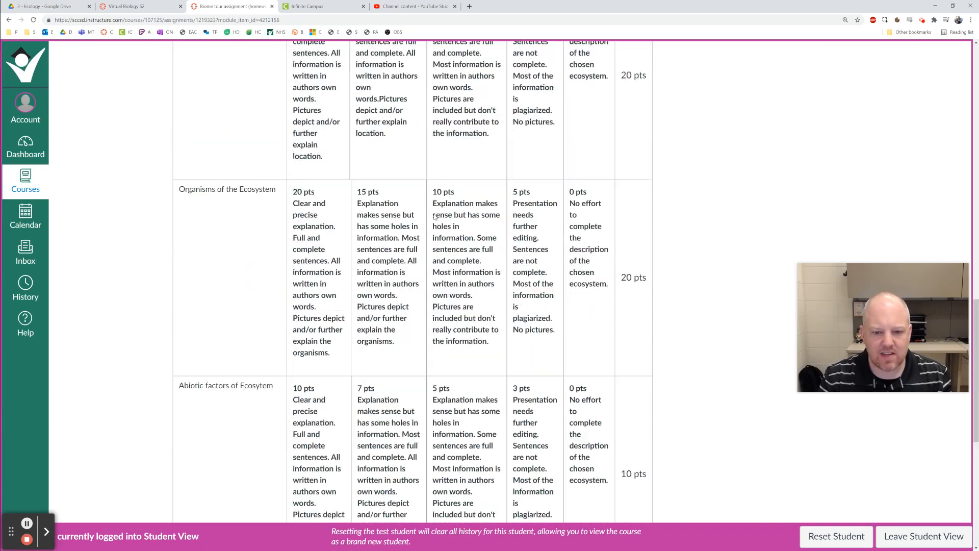
{"action": "scroll", "scroll_direction": "up", "scroll_amount": 3}
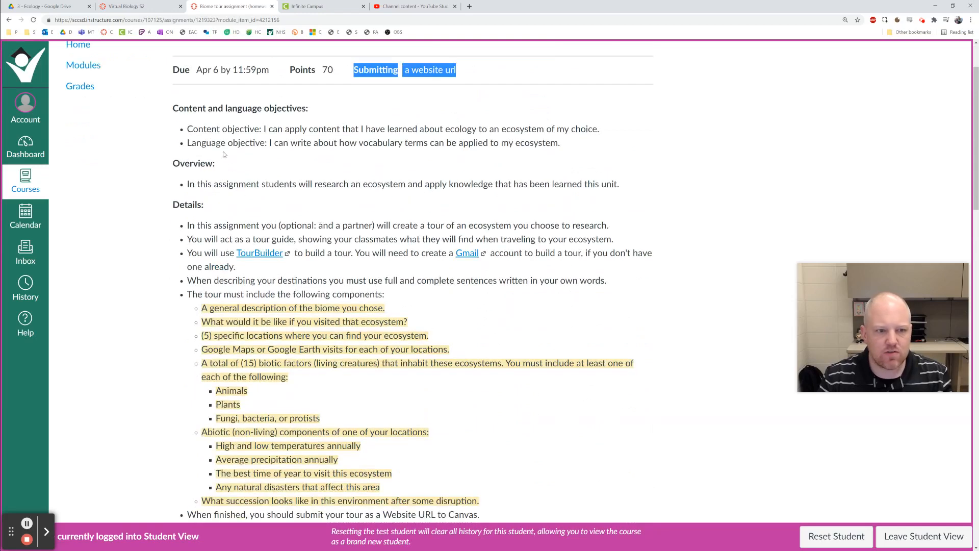
{"action": "scroll", "scroll_direction": "up", "scroll_amount": 3}
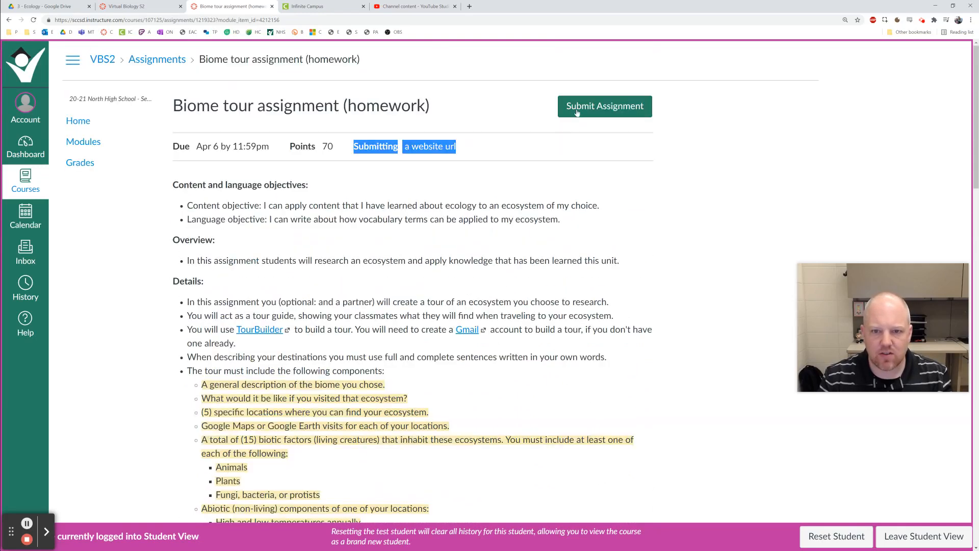
{"action": "left_click", "coordinate": [604, 105]}
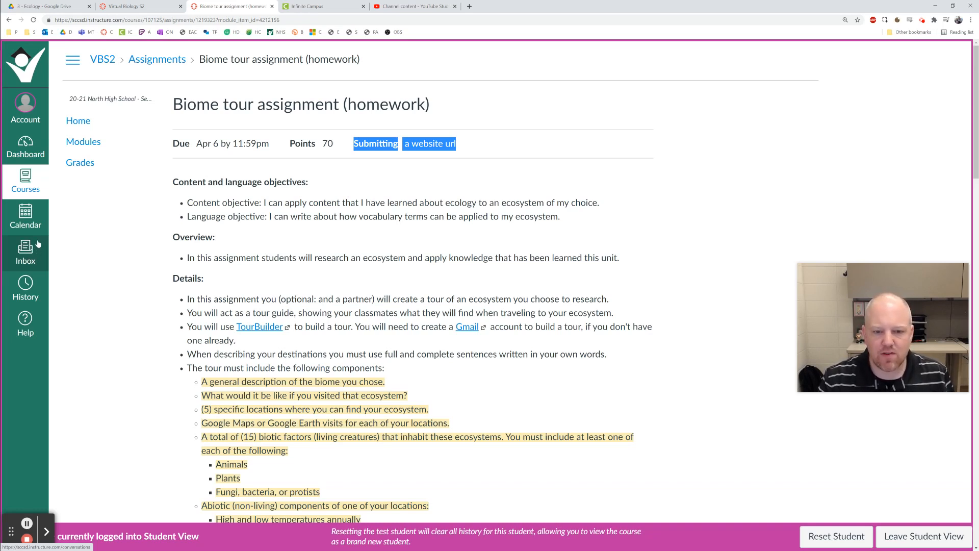
{"action": "mouse_move", "coordinate": [121, 334]}
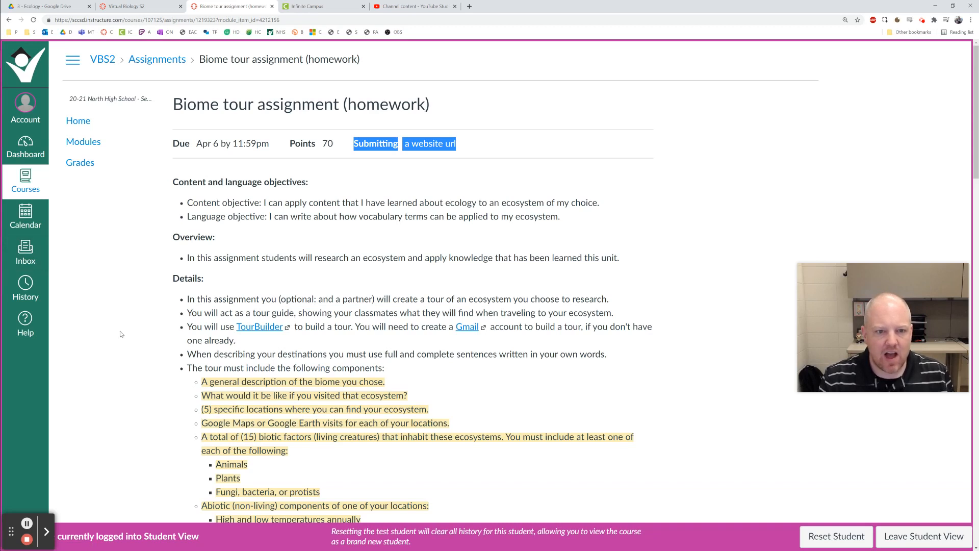